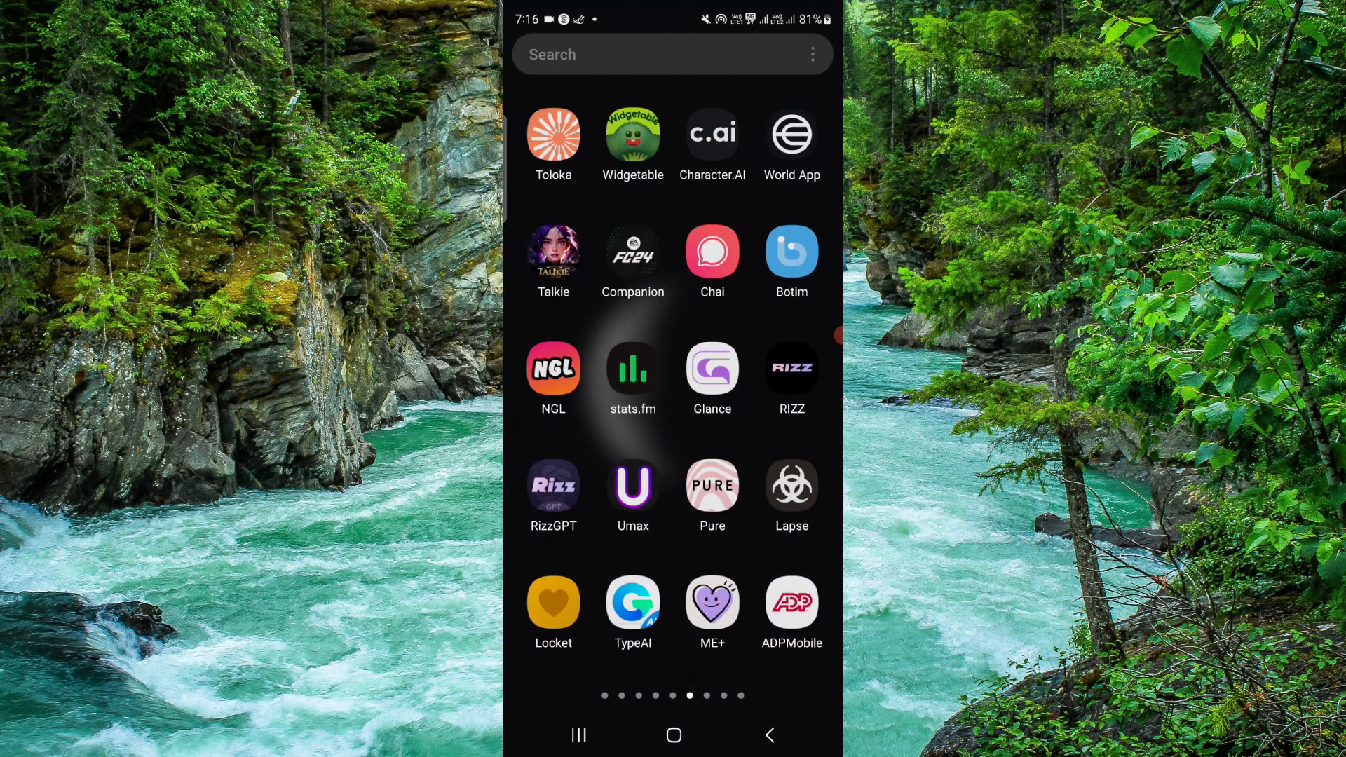
Launch World App and accept the User Terms And Conditions and privacy notice
left_click(791, 135)
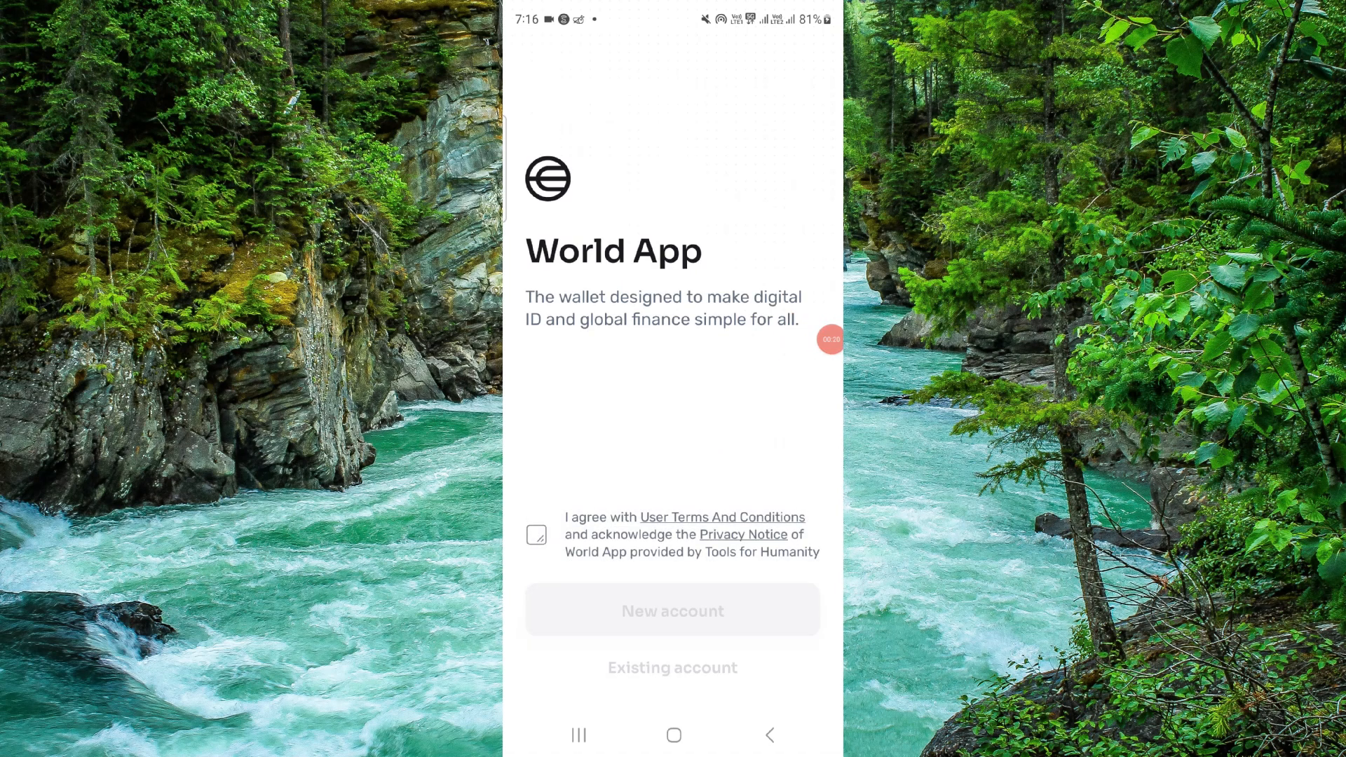
left_click(535, 535)
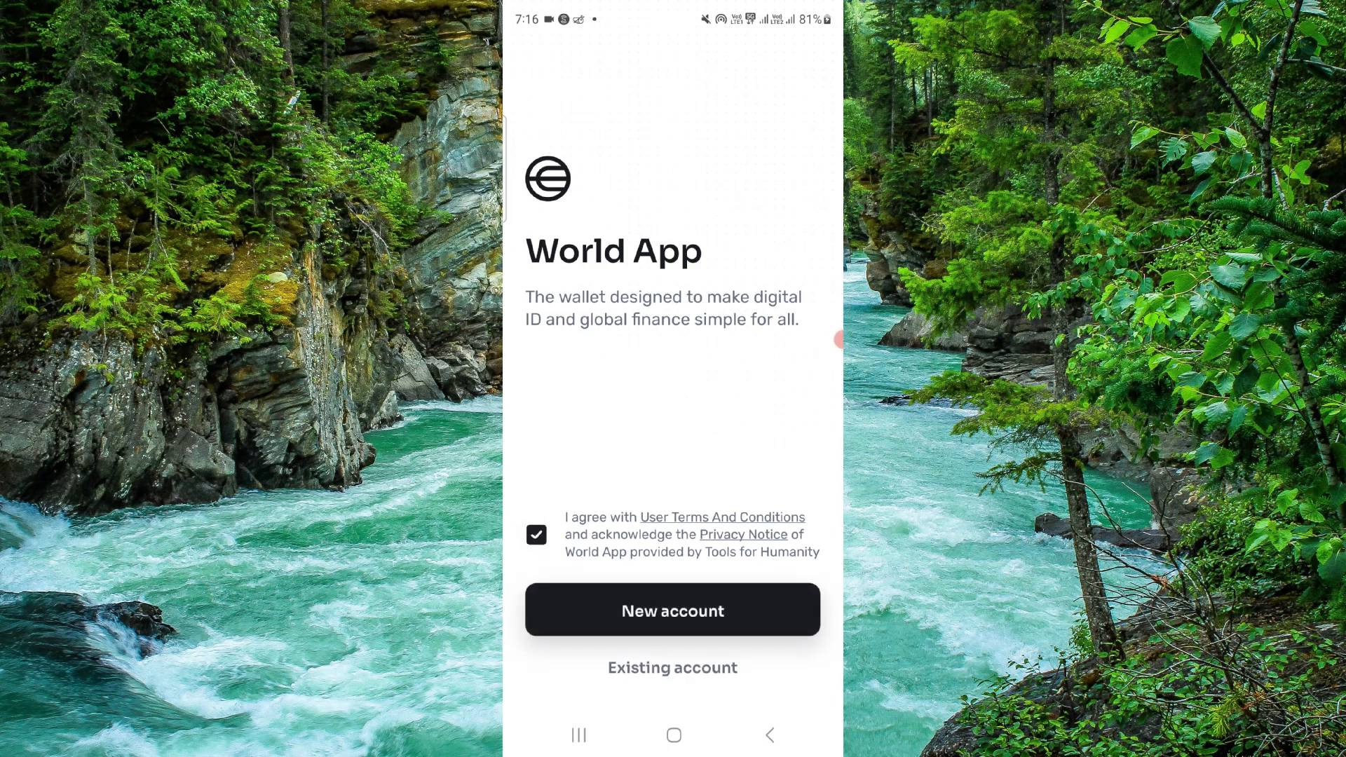
Choose 'Existing account' to reach the Sign In screen with restore options
left_click(672, 668)
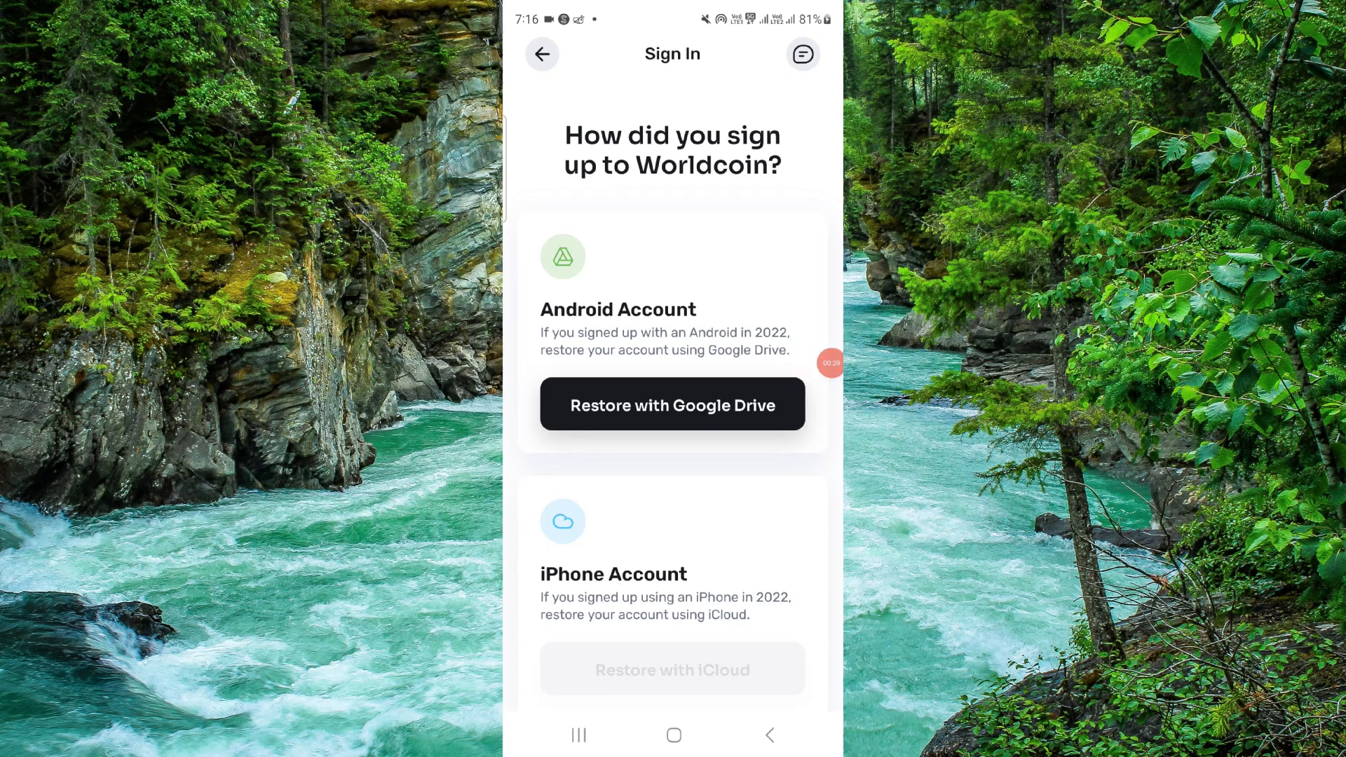
mouse_move(822, 310)
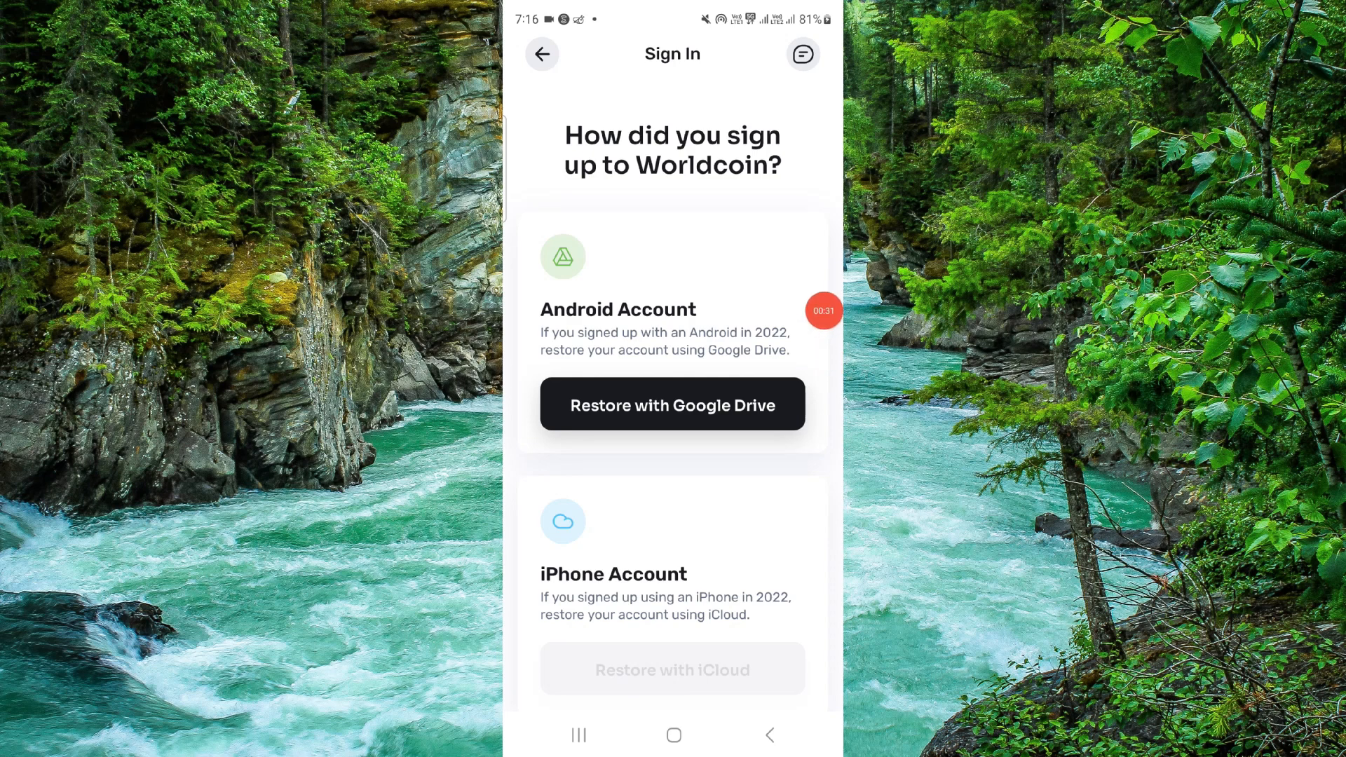